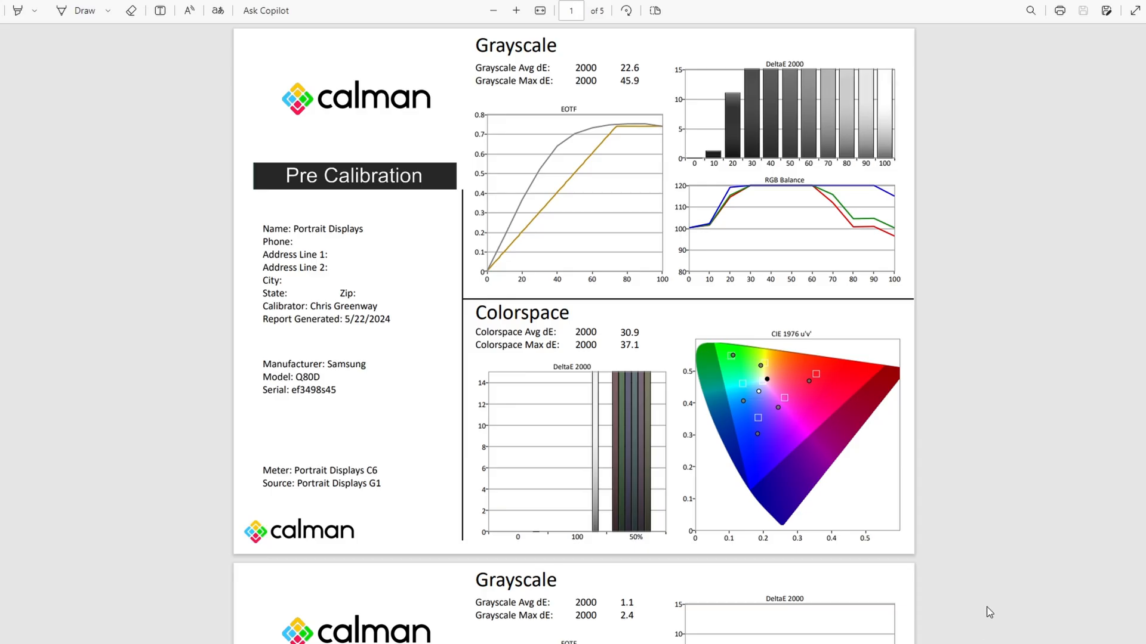
pyautogui.scroll(-3)
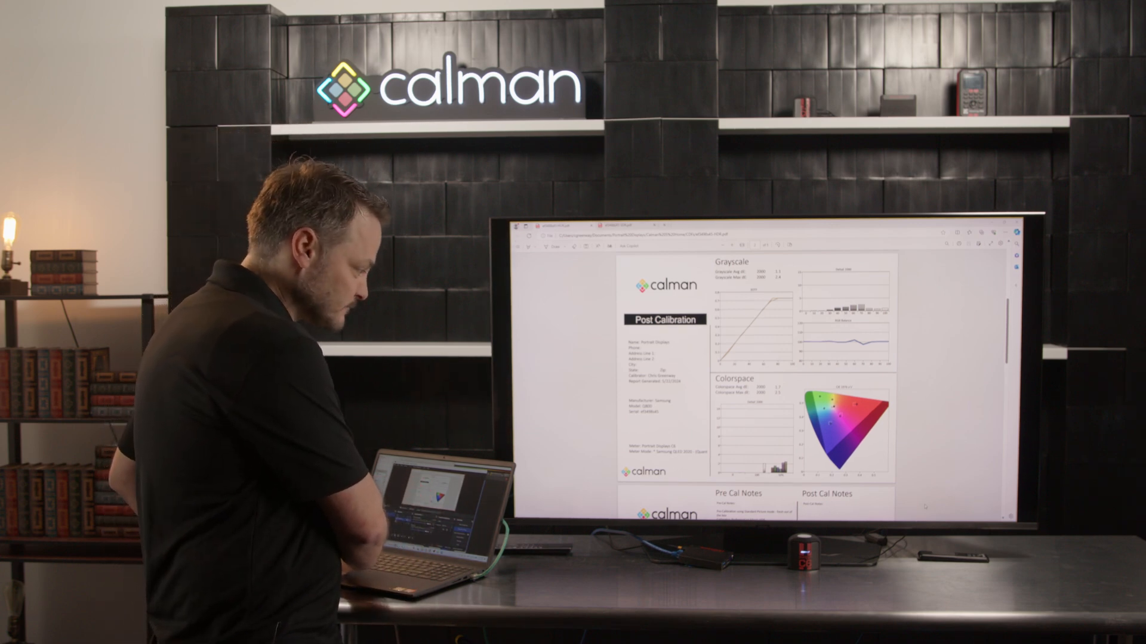
pyautogui.scroll(-3)
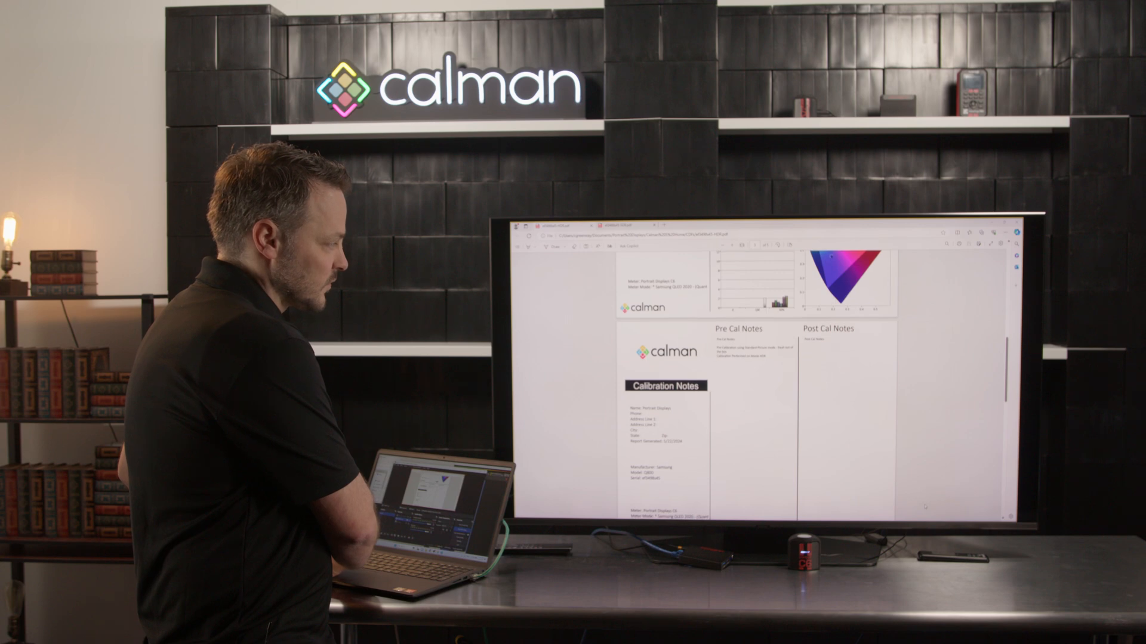
pyautogui.scroll(-3)
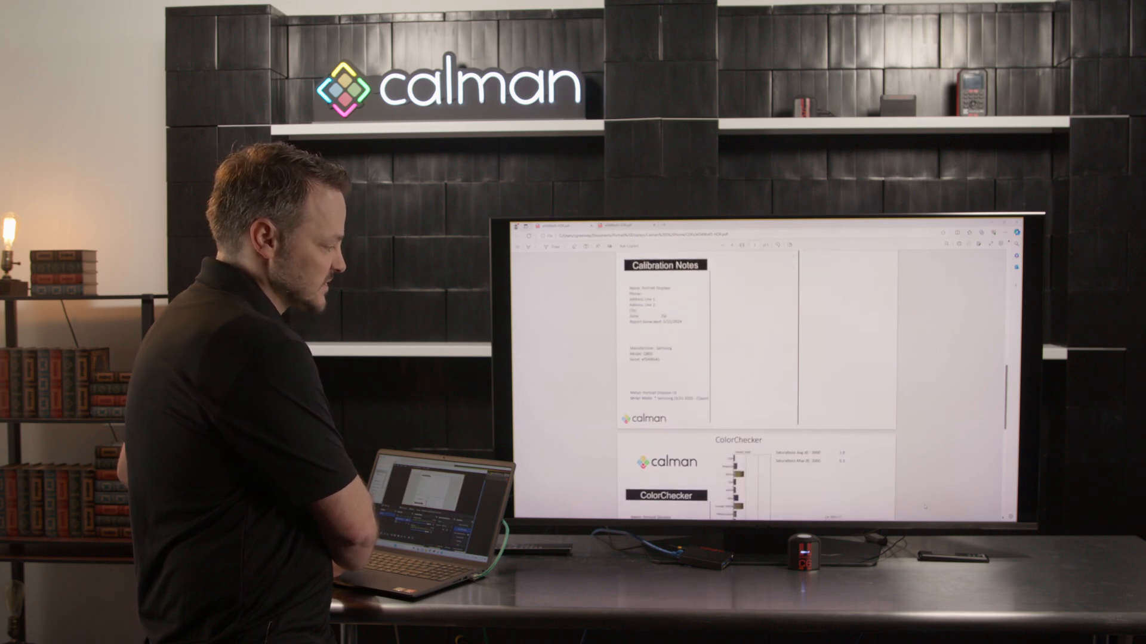
pyautogui.scroll(-3)
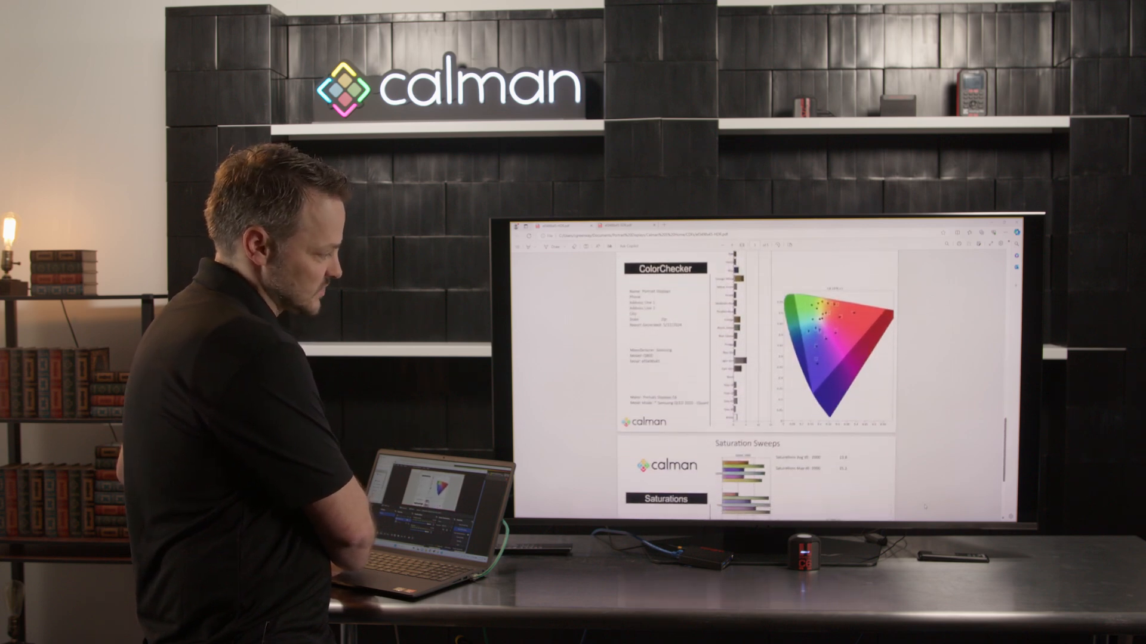